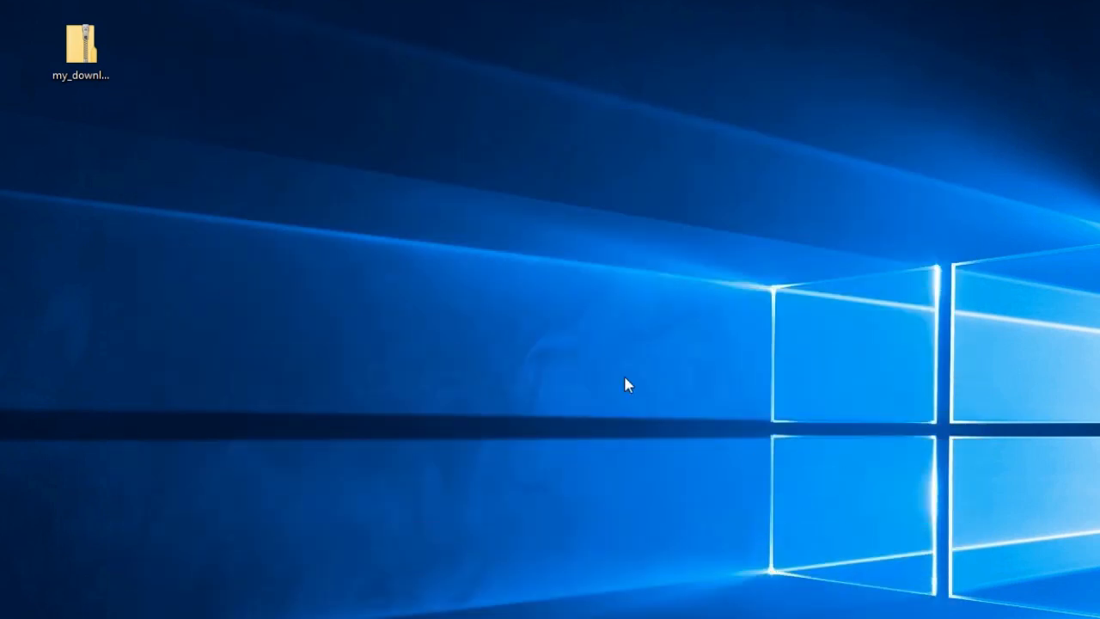
# Open the my_downloaded_font zip from the desktop to view its font files
pyautogui.click(80, 48)
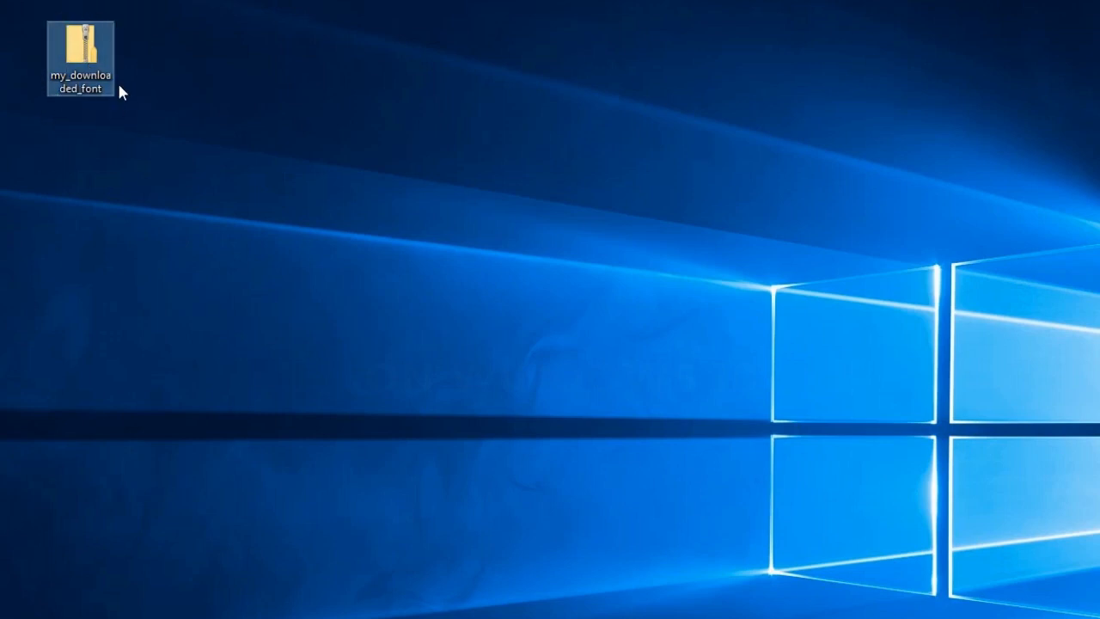
pyautogui.doubleClick(79, 57)
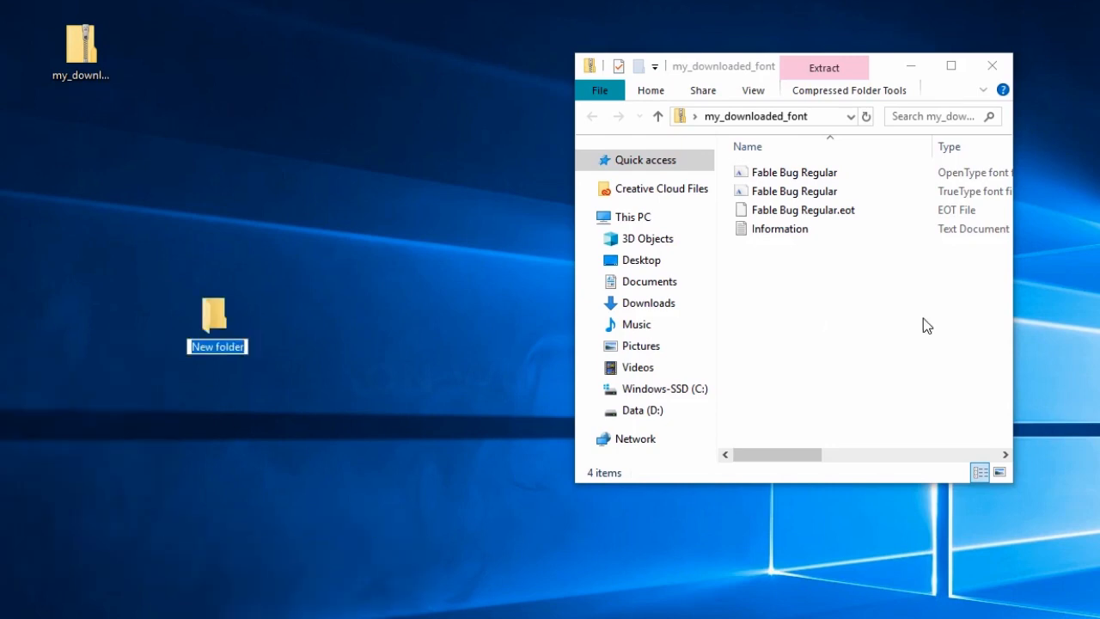
# Name the new desktop folder 'My Fonts'
pyautogui.write('My Fonts')
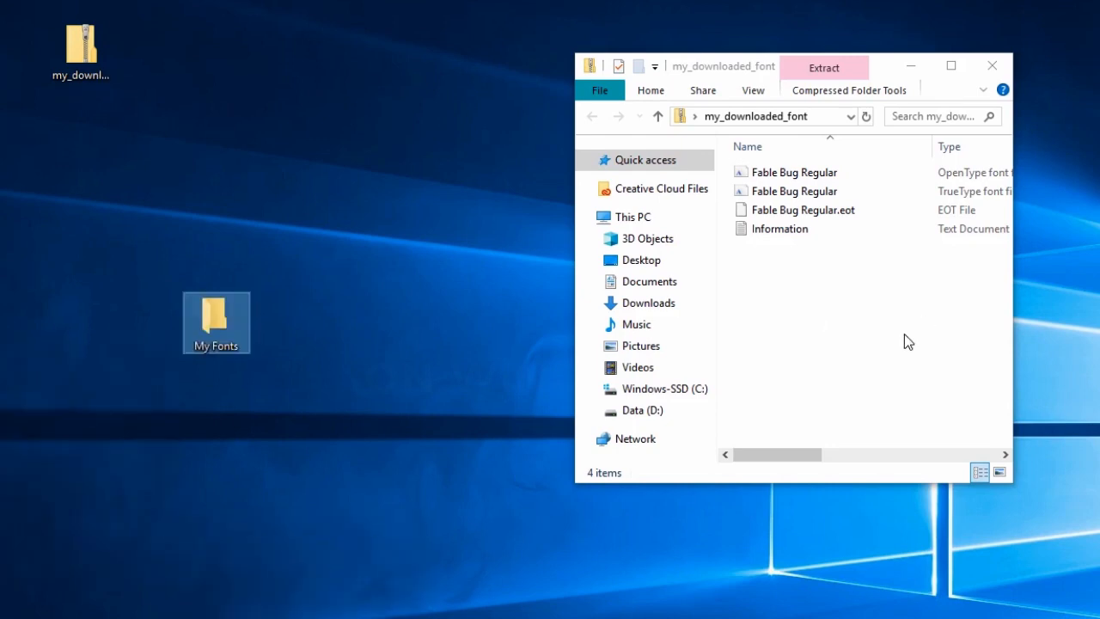
pyautogui.click(794, 191)
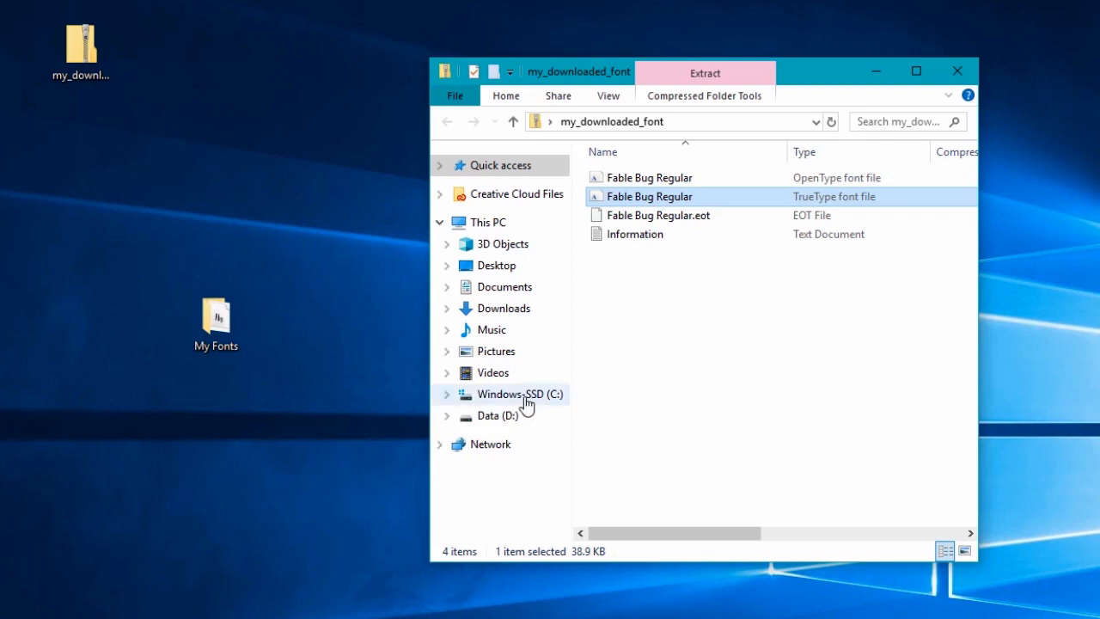
# Navigate C: > Windows > Fonts to show the installed fonts collection
pyautogui.click(519, 394)
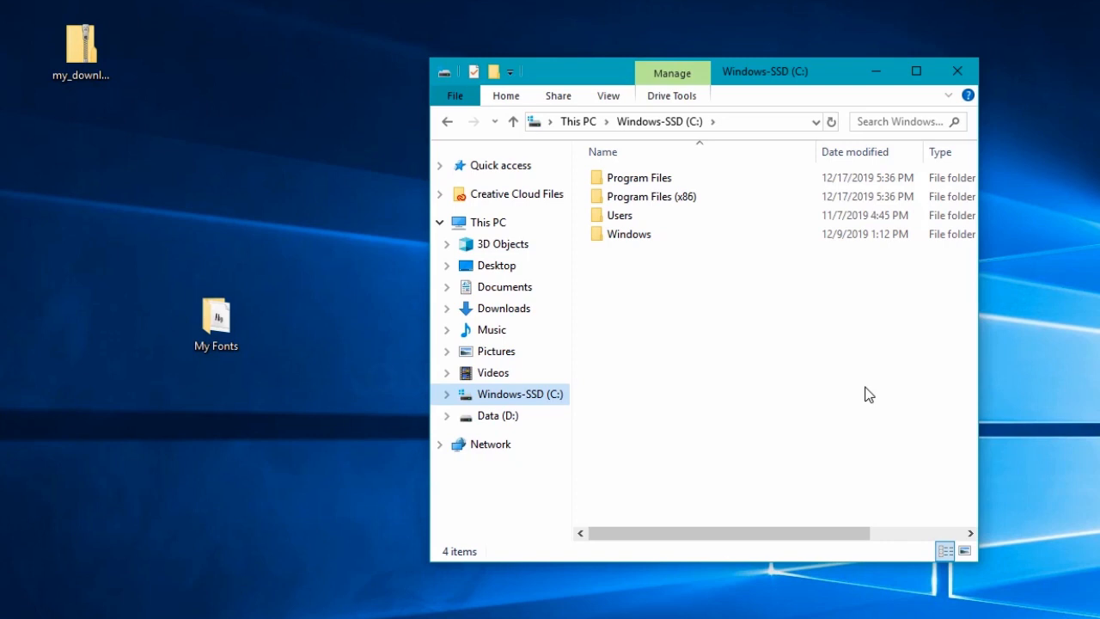
pyautogui.moveTo(679, 286)
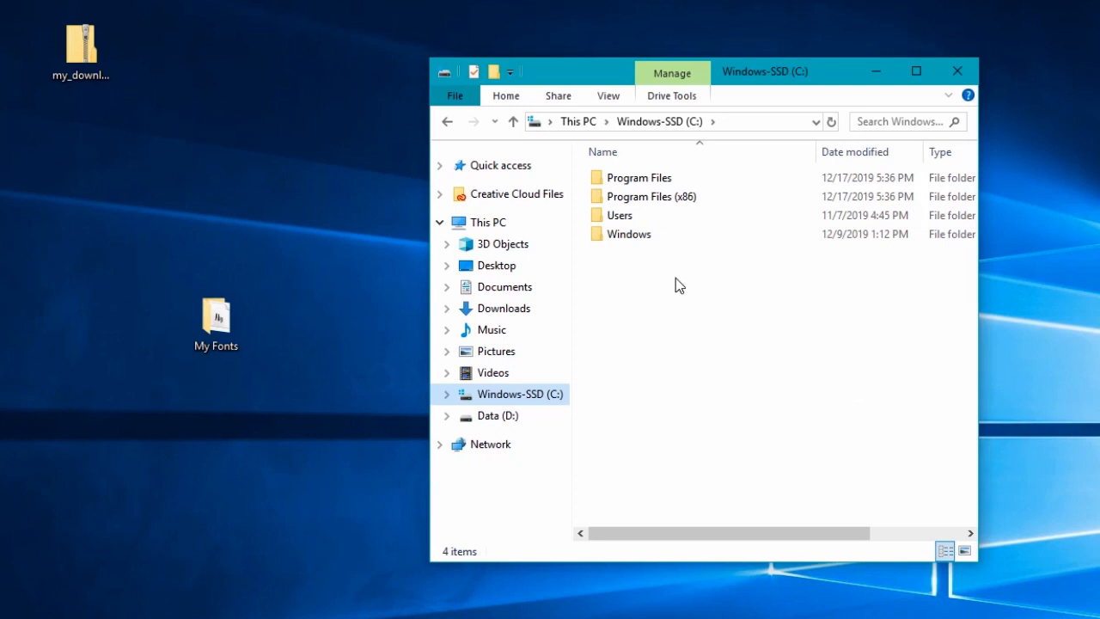
pyautogui.click(629, 234)
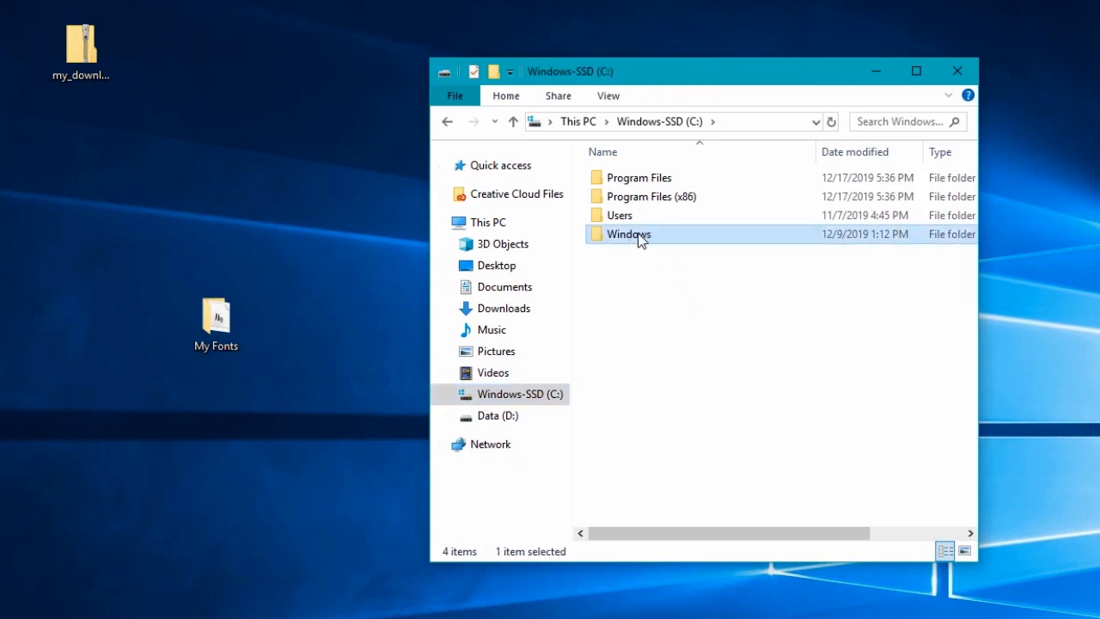
pyautogui.doubleClick(629, 234)
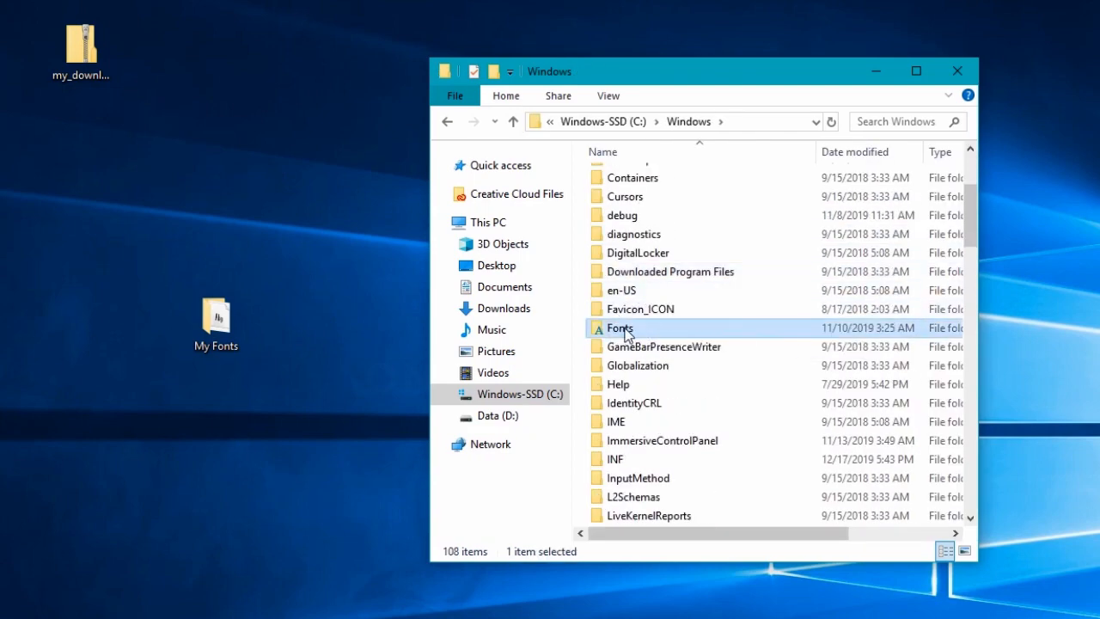
pyautogui.doubleClick(618, 327)
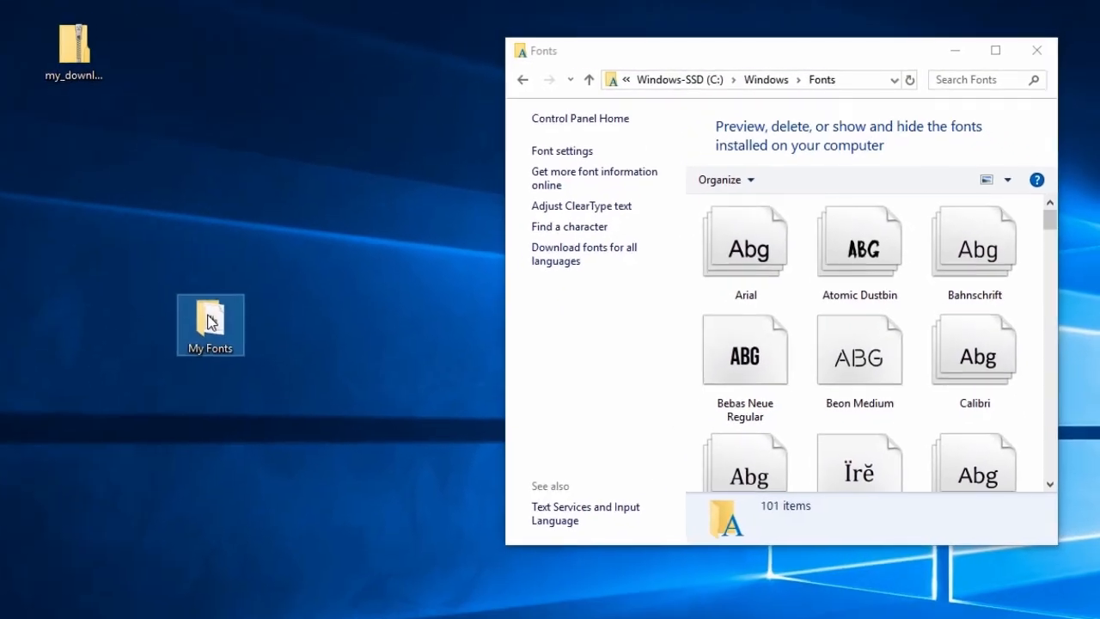
# Open the My Fonts folder to drag Fable Bug into Fonts, reaching 102 items
pyautogui.doubleClick(210, 325)
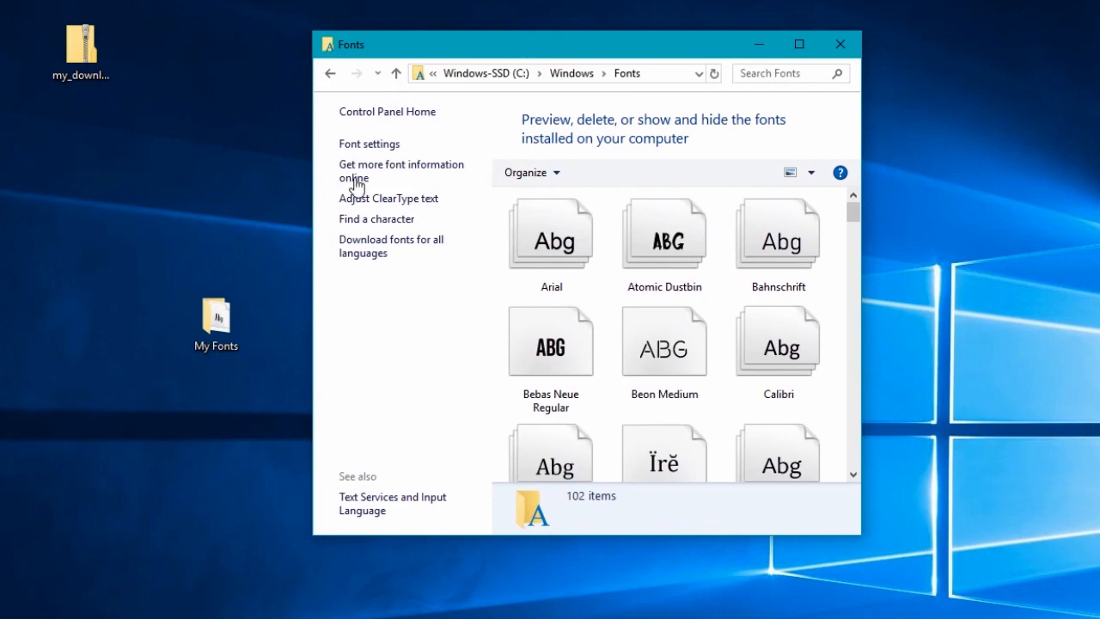
pyautogui.moveTo(634, 193)
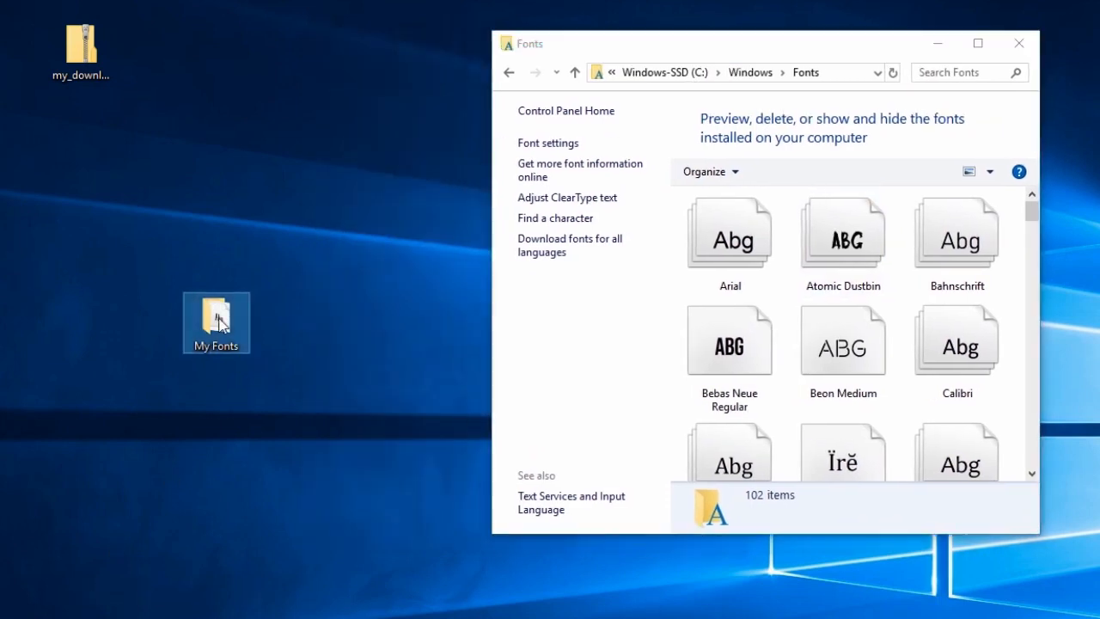
# Preview Fable Bug Regular in Font Viewer, then close the My Fonts window
pyautogui.doubleClick(216, 323)
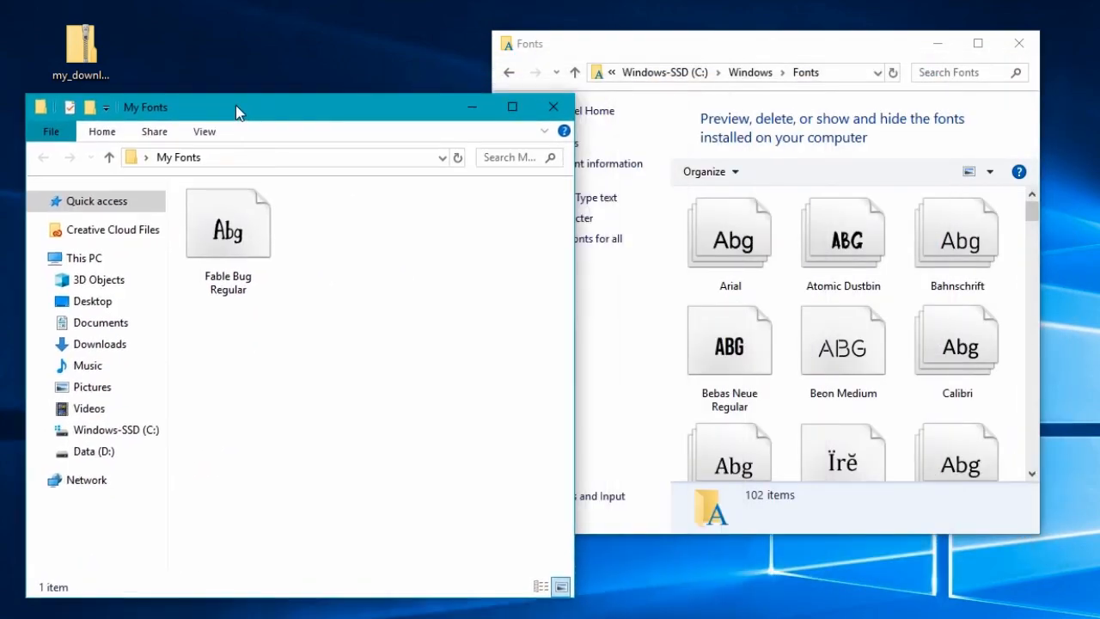
pyautogui.doubleClick(227, 223)
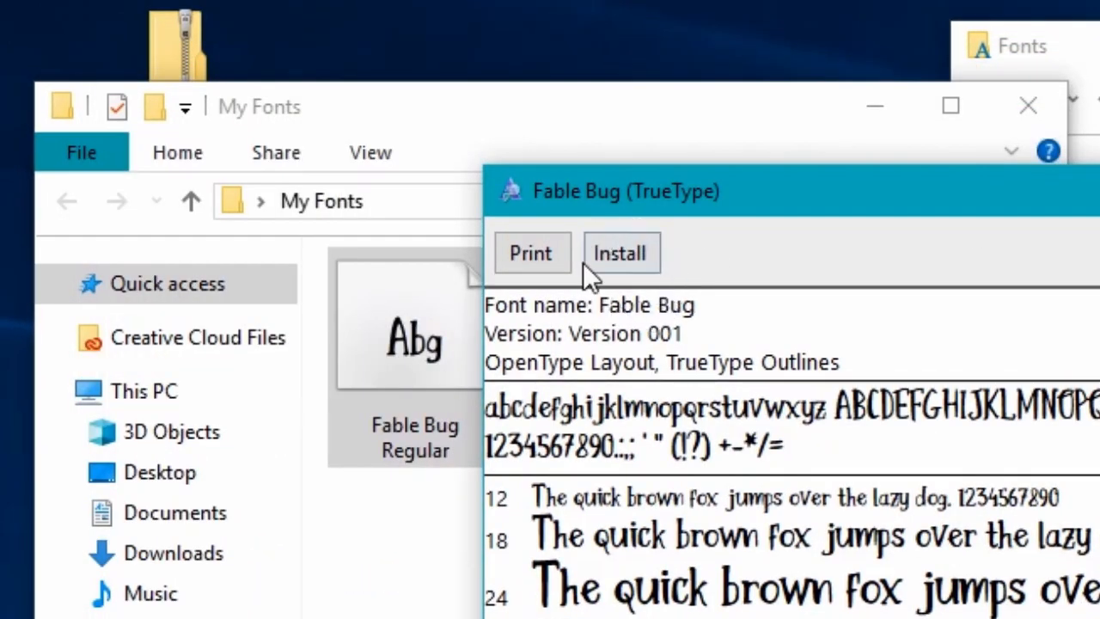
pyautogui.moveTo(684, 278)
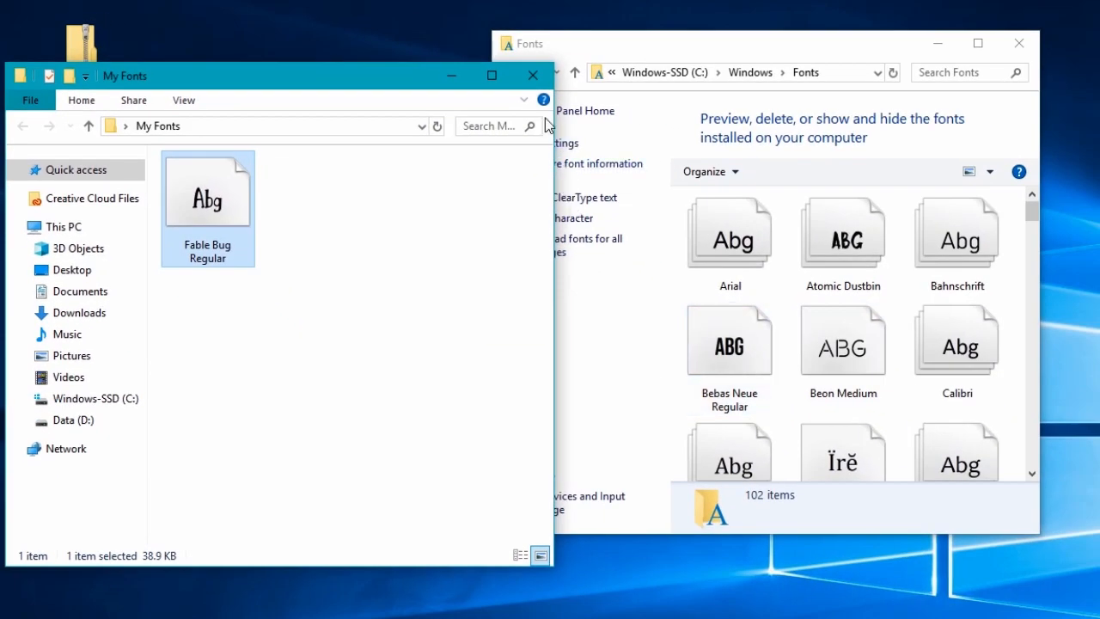
pyautogui.moveTo(533, 75)
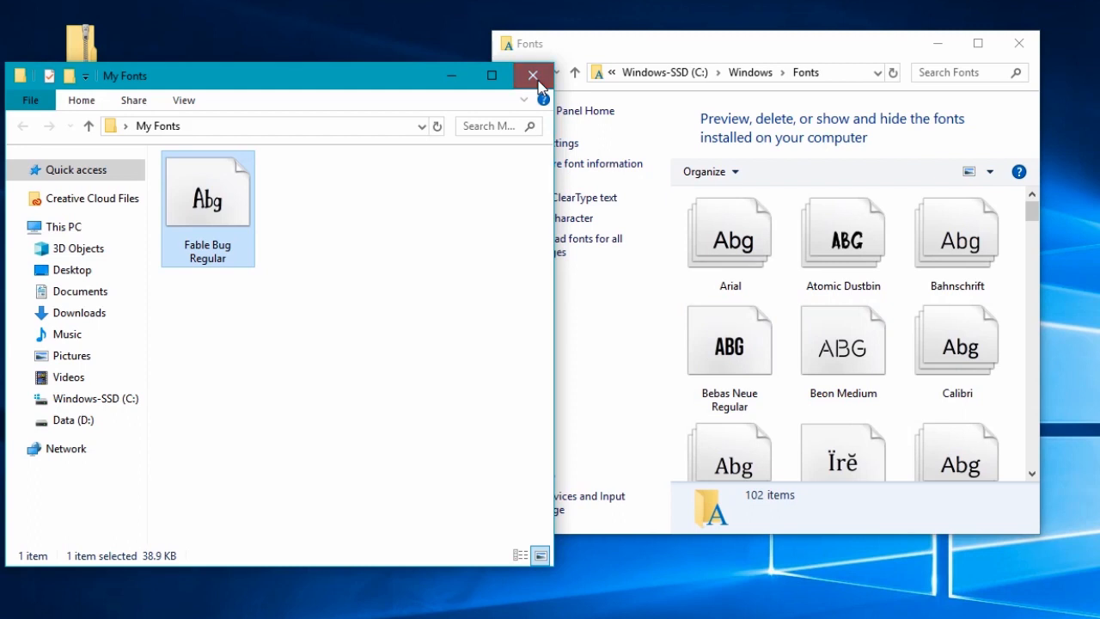
pyautogui.click(533, 75)
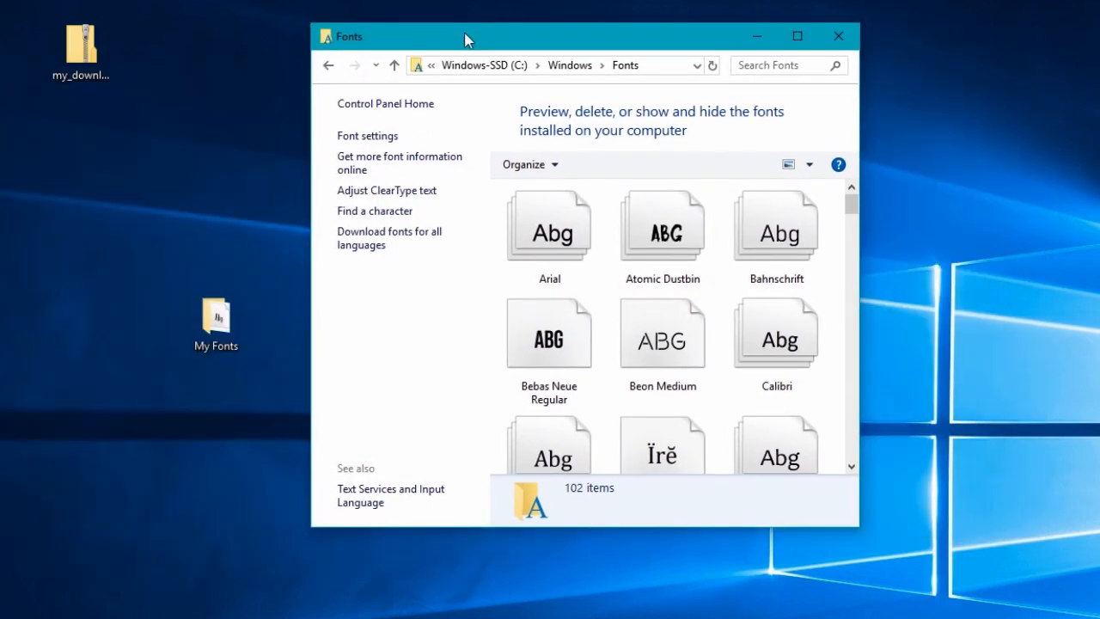
pyautogui.moveTo(842, 611)
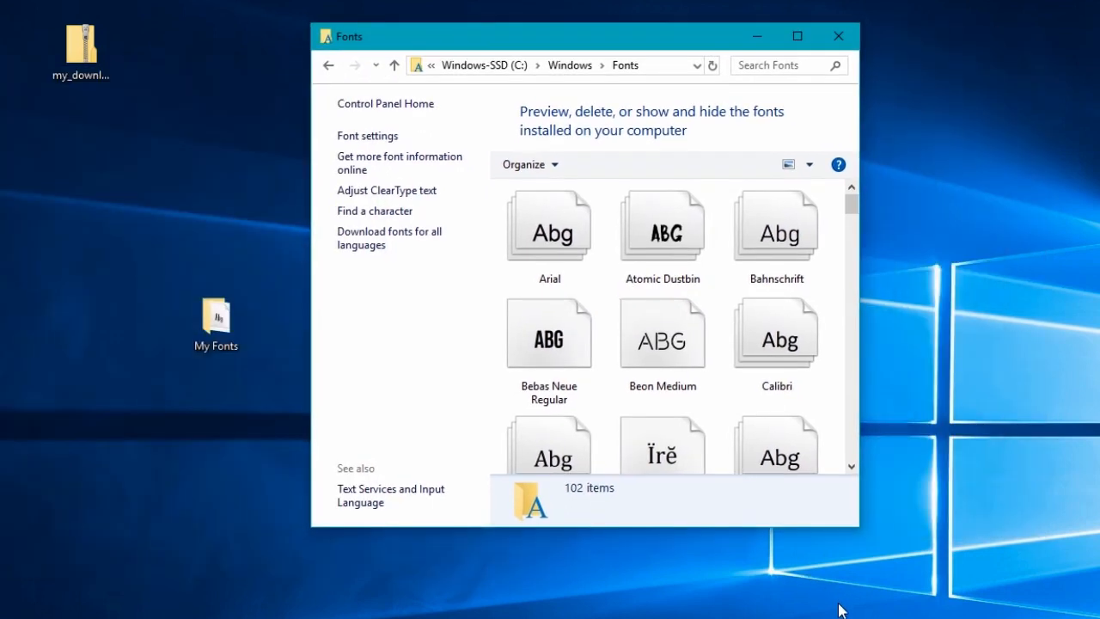
pyautogui.moveTo(382, 248)
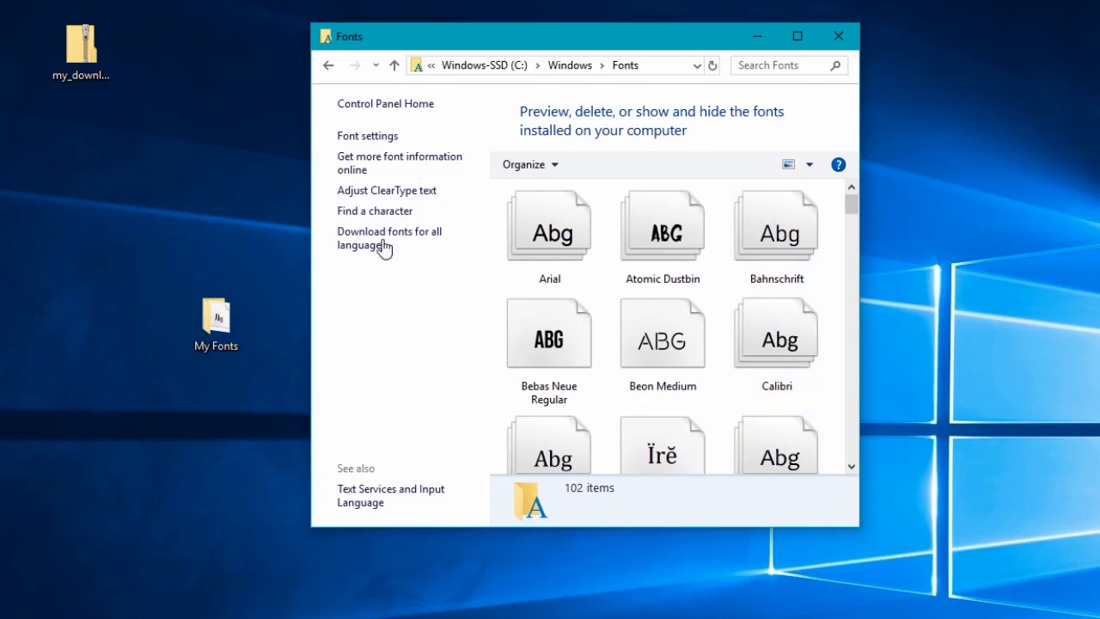
pyautogui.moveTo(577, 73)
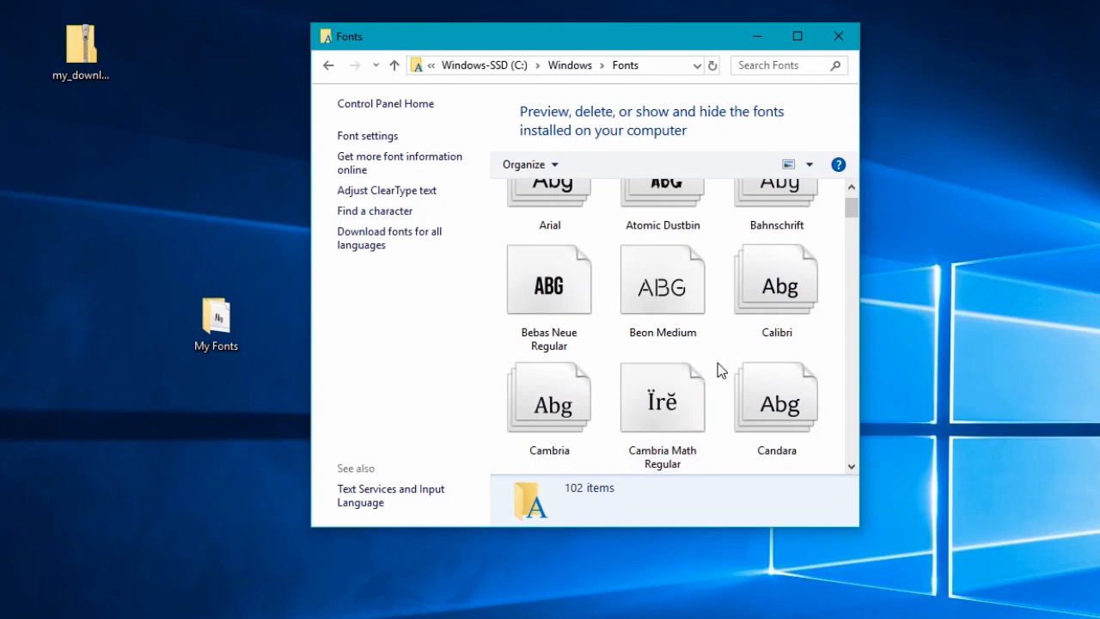
# Scroll the Fonts folder to find the installed Fable Bug Regular
pyautogui.scroll(-3)
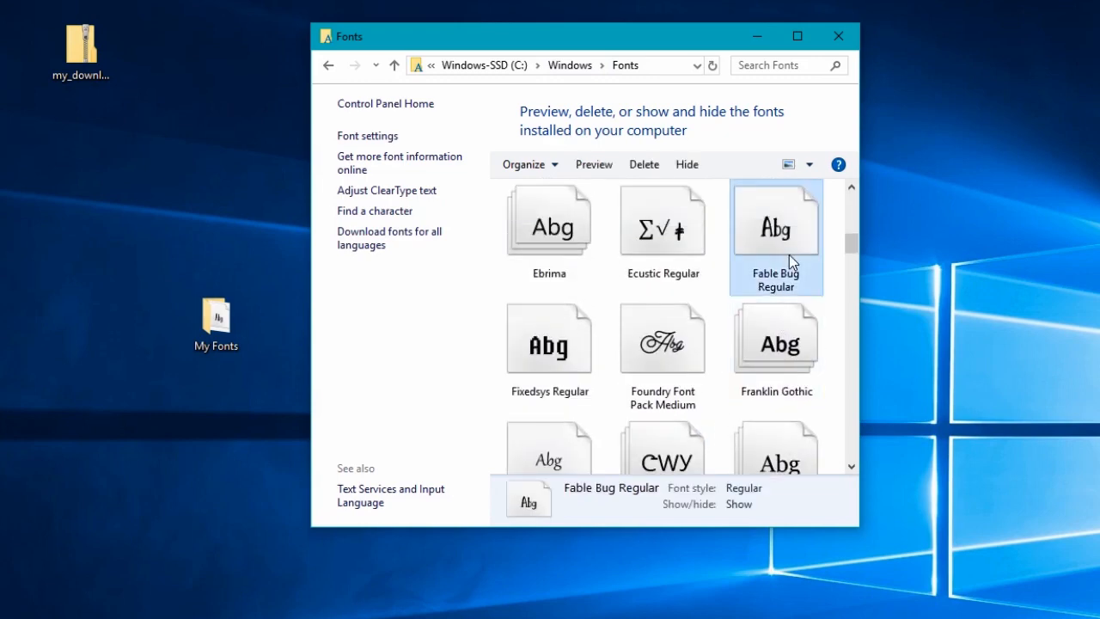
# Delete Fable Bug Regular from Windows Fonts and confirm permanent deletion
pyautogui.rightClick(777, 220)
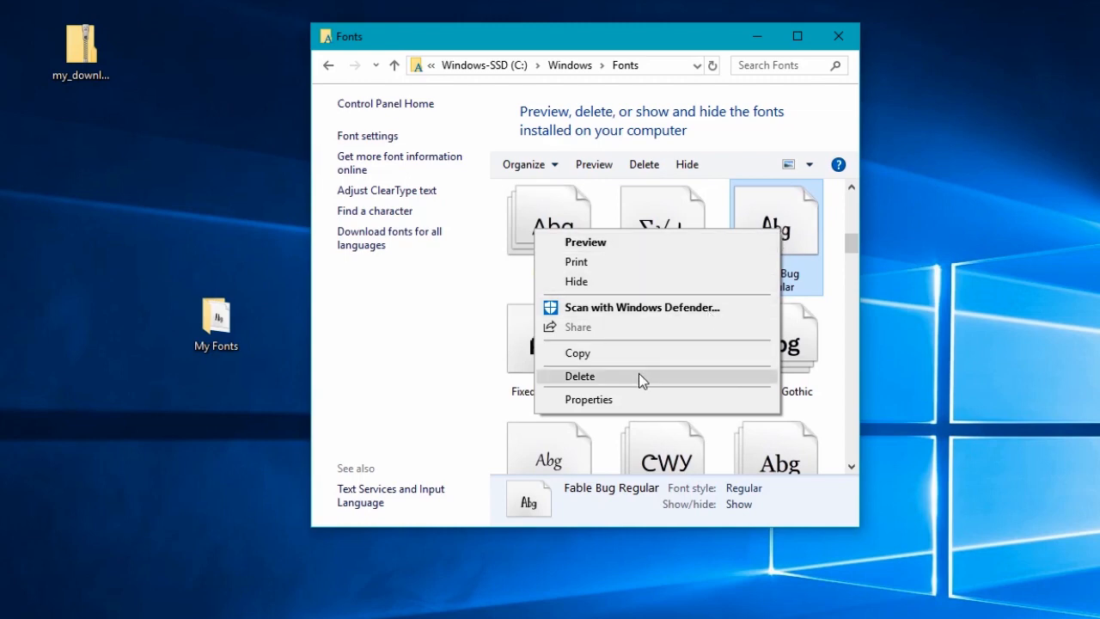
pyautogui.click(580, 375)
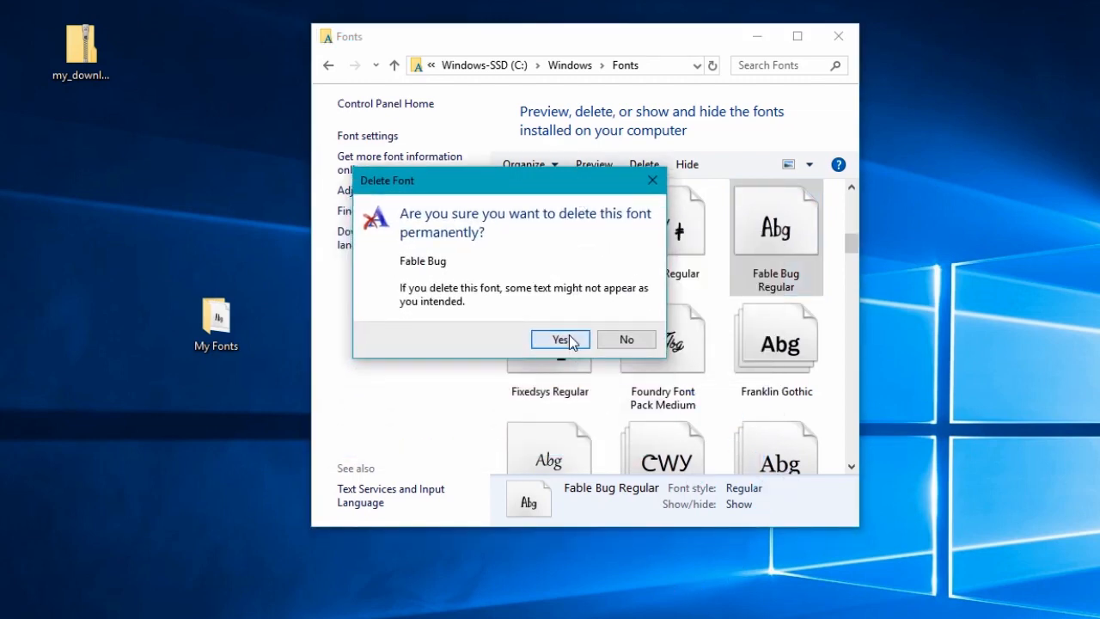
pyautogui.click(560, 340)
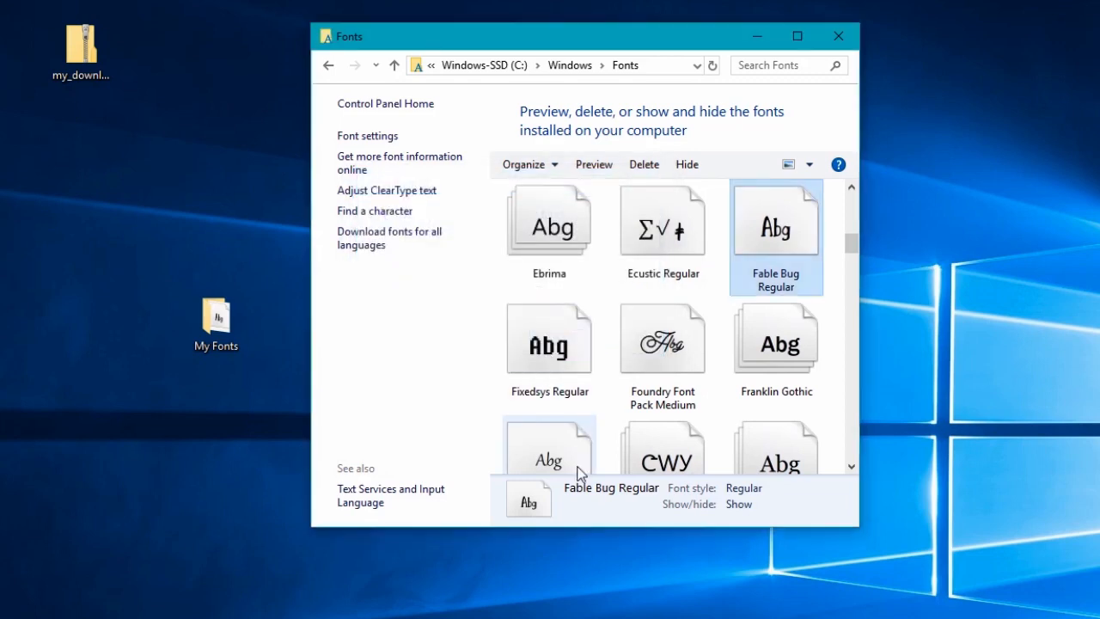